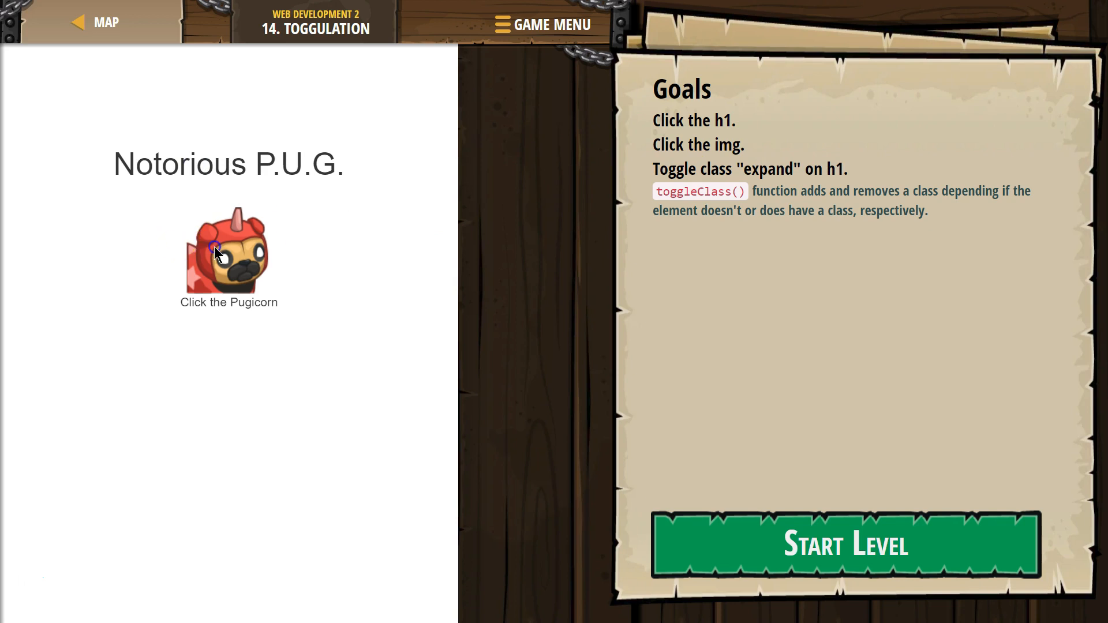
# - Enlarge the Pugicorn picture in the preview and start the Toggulation level
pyautogui.click(227, 254)
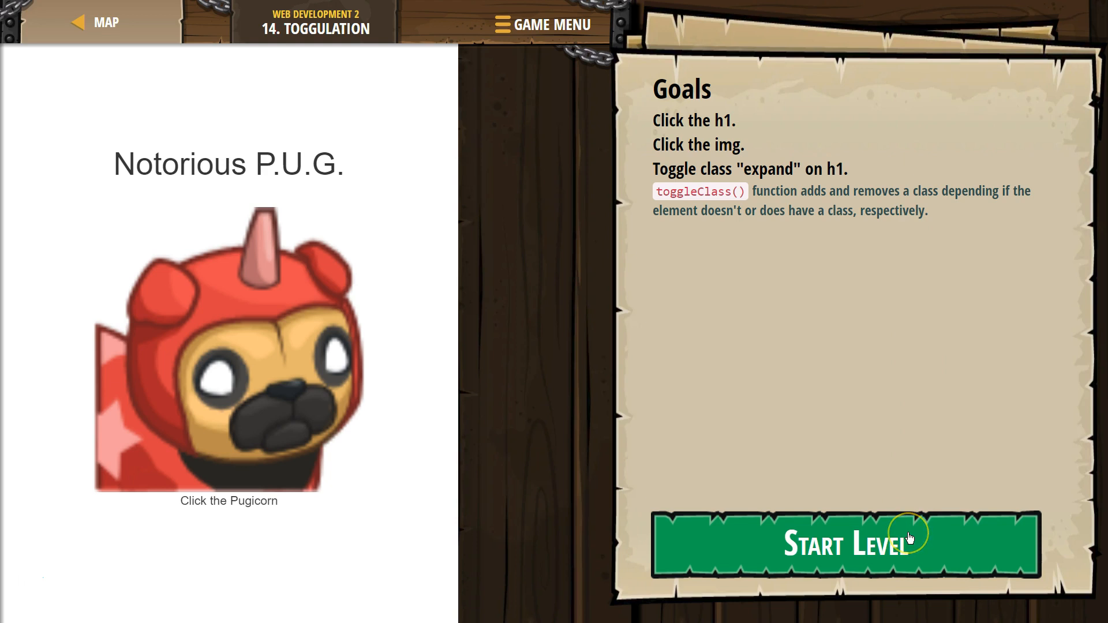
pyautogui.click(845, 544)
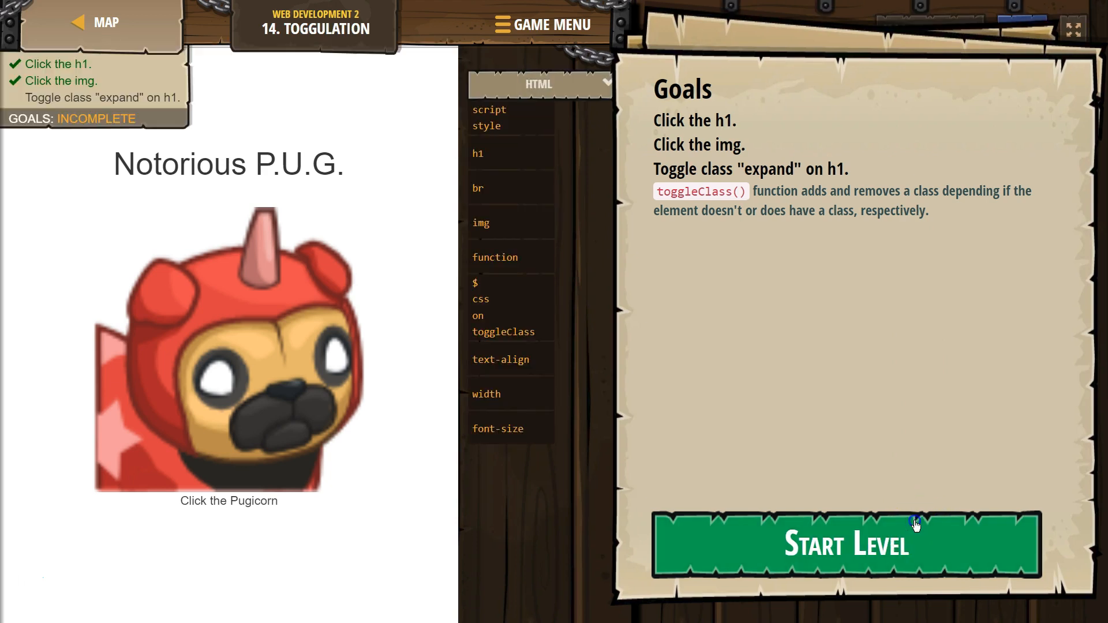
# - Dismiss the goals overview, read through the starter script and place the cursor on line 10
pyautogui.click(844, 544)
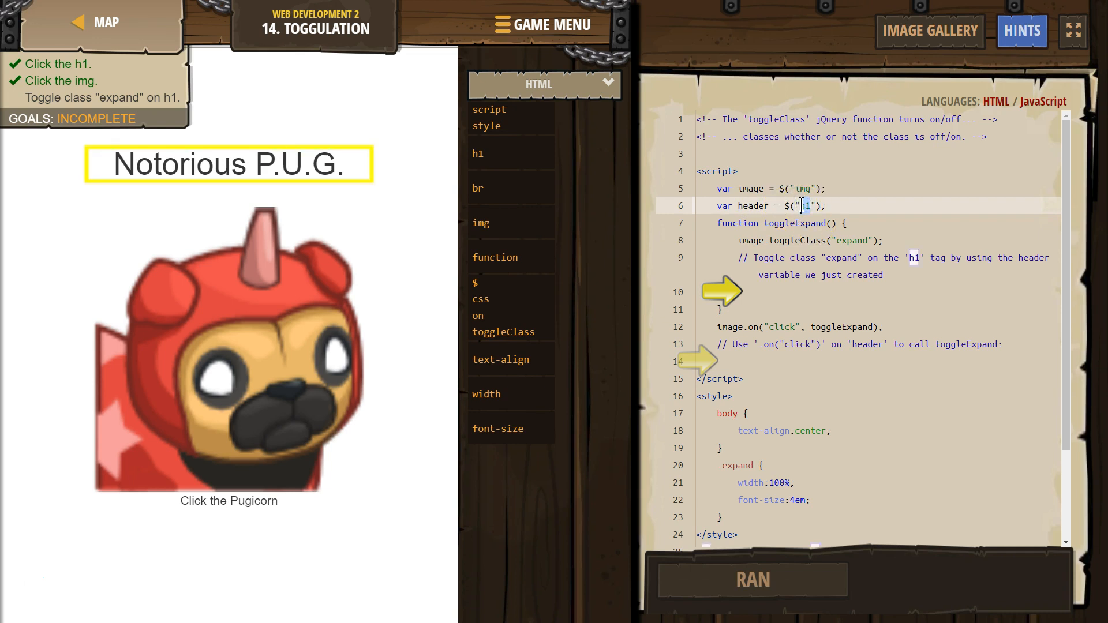
pyautogui.moveTo(840, 173)
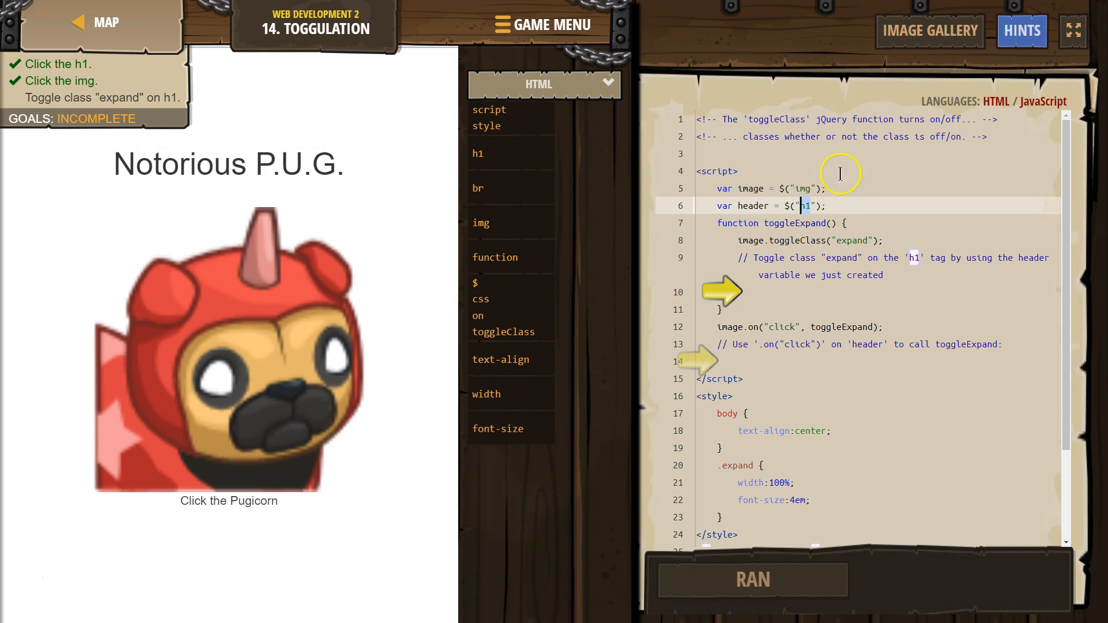
pyautogui.click(228, 349)
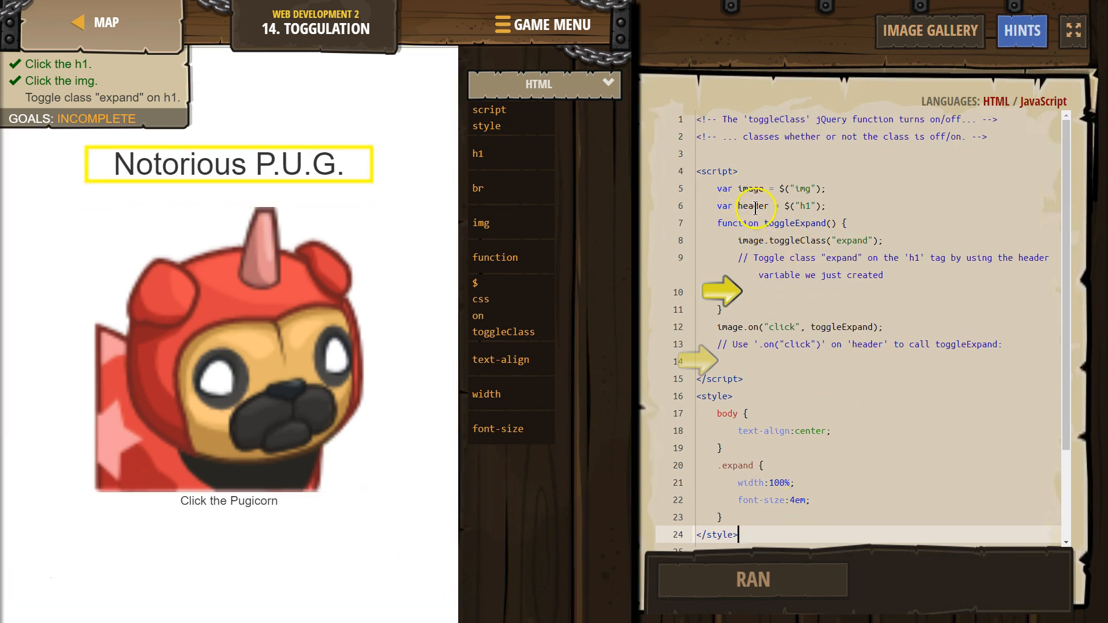
pyautogui.scroll(-3)
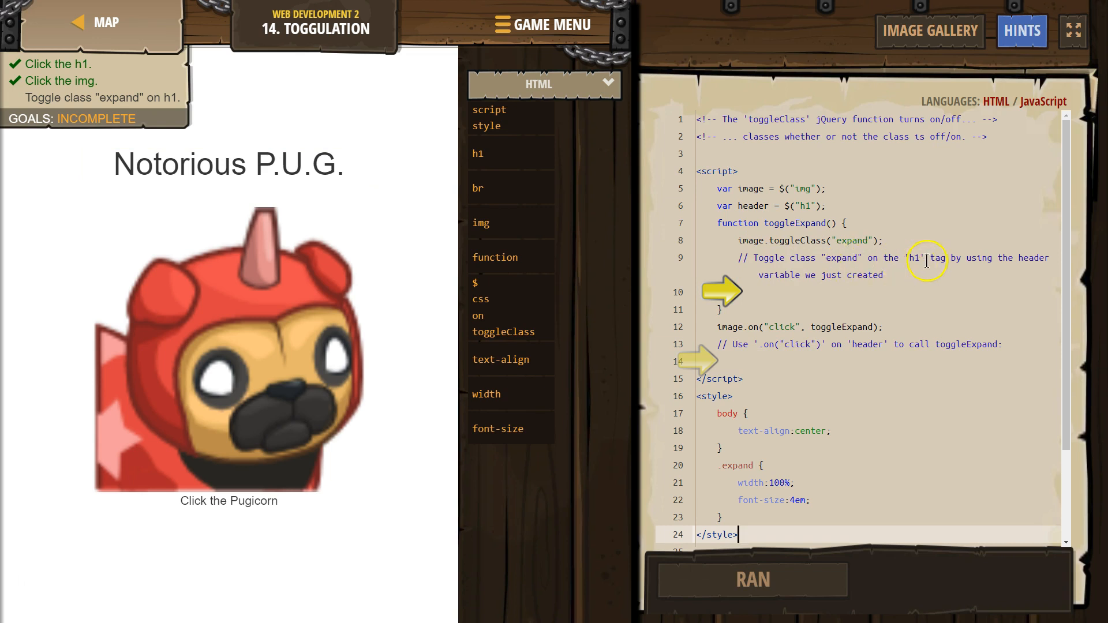
pyautogui.click(912, 257)
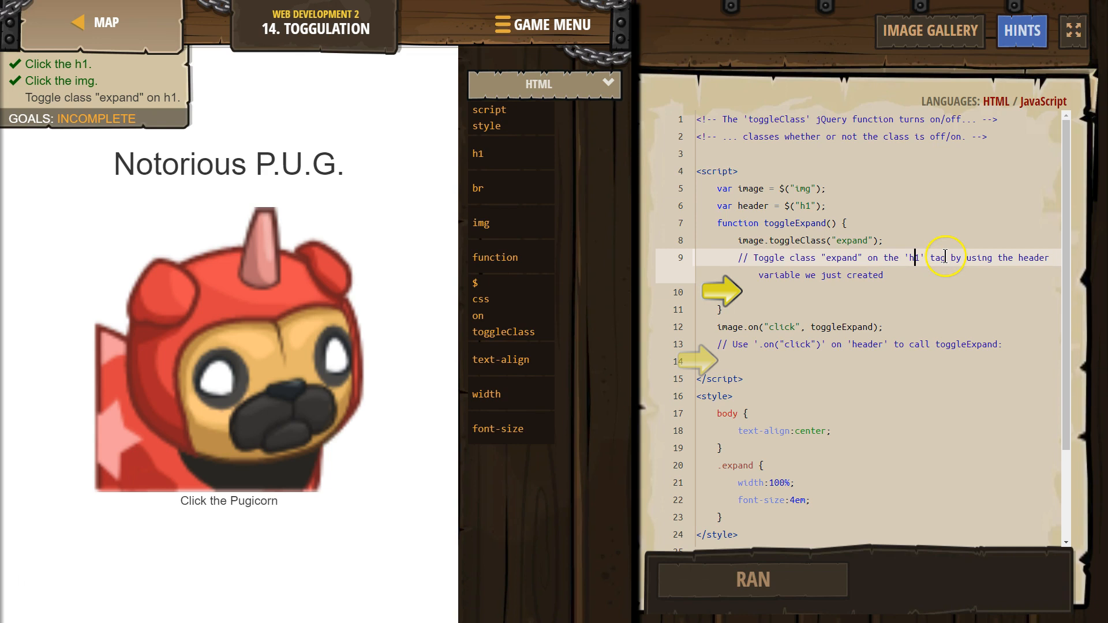
pyautogui.moveTo(1036, 262)
pyautogui.write('header.')
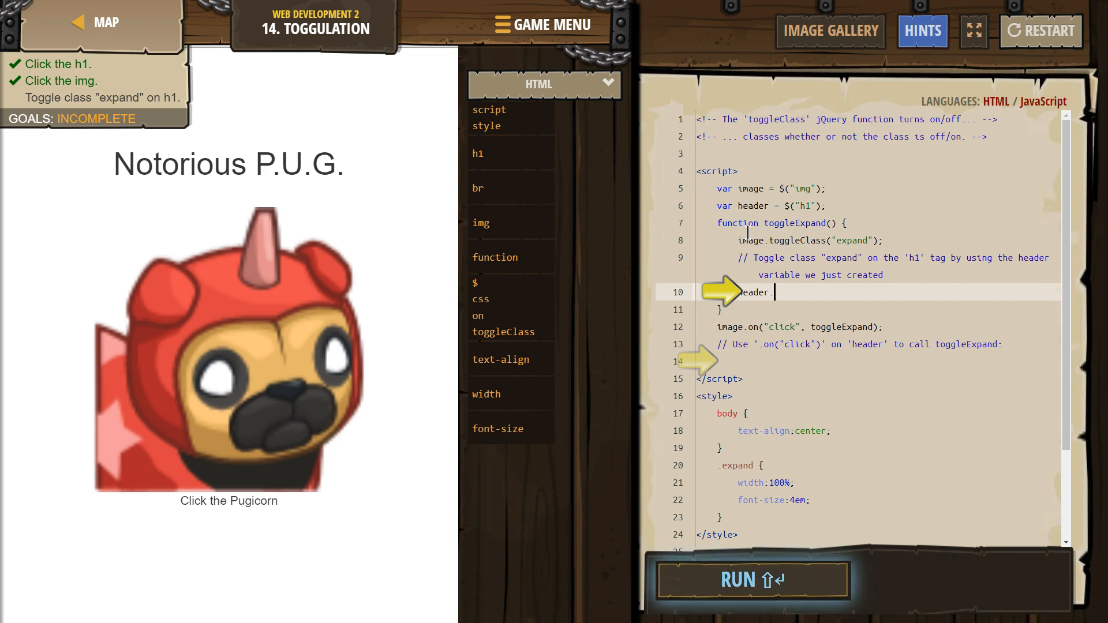
# - Write header.toggleClass("expand"); on line 10 inside toggleExpand
pyautogui.write('t')
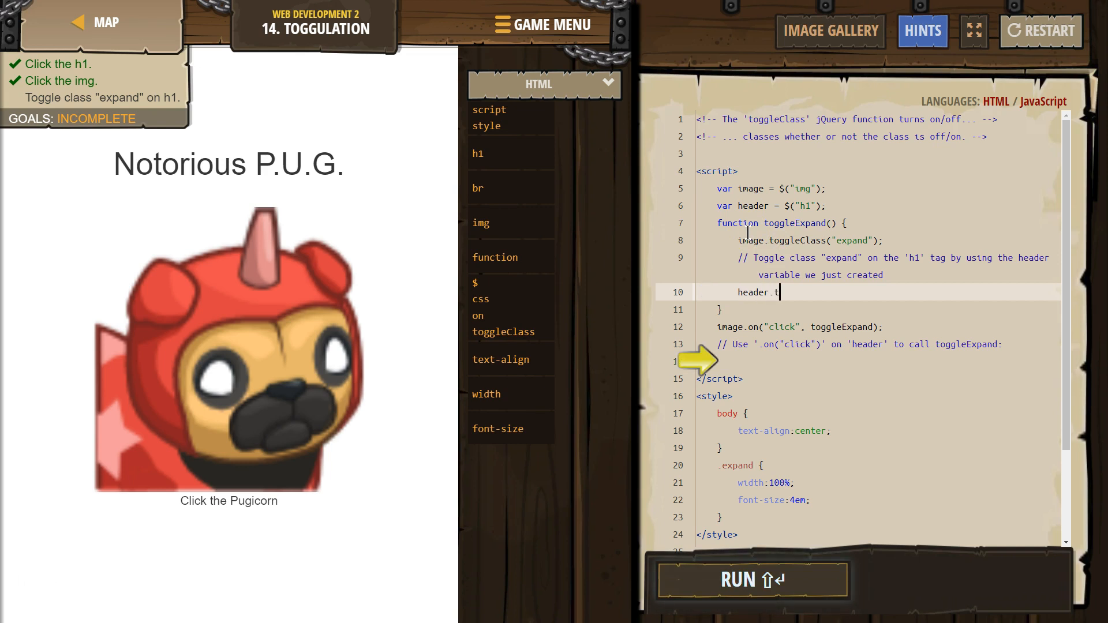
pyautogui.write('oggleClass')
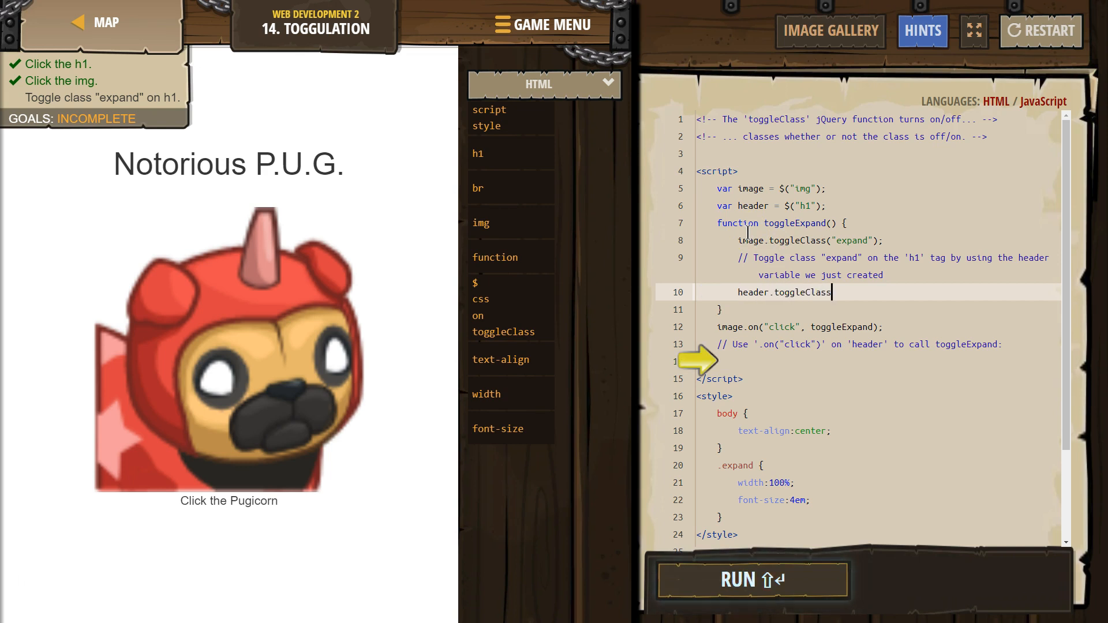
pyautogui.write('("ex')
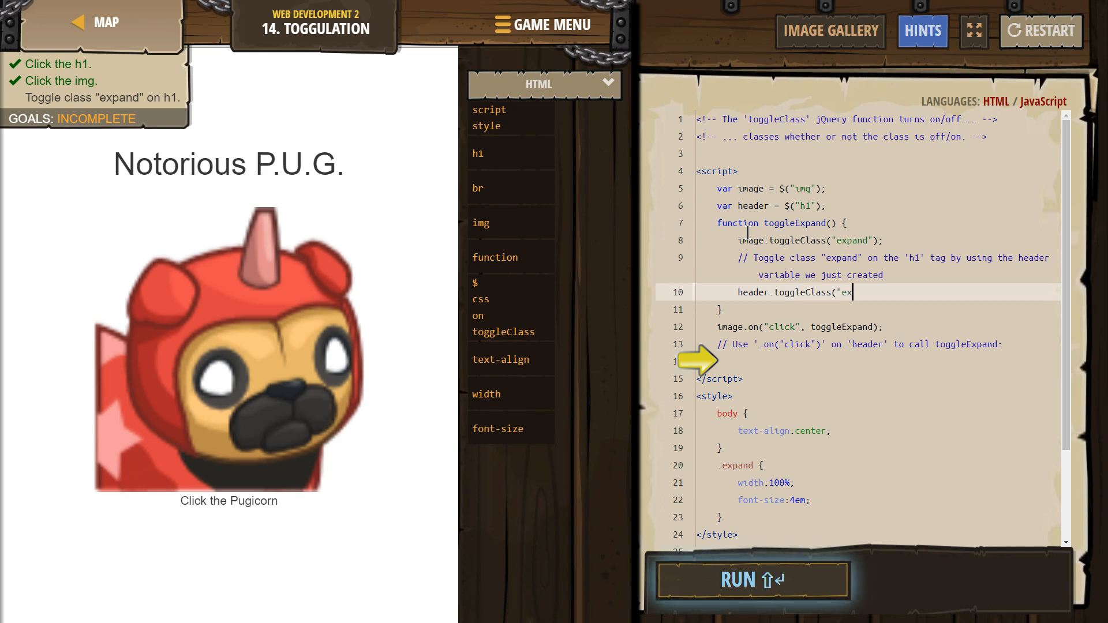
pyautogui.write('pand')
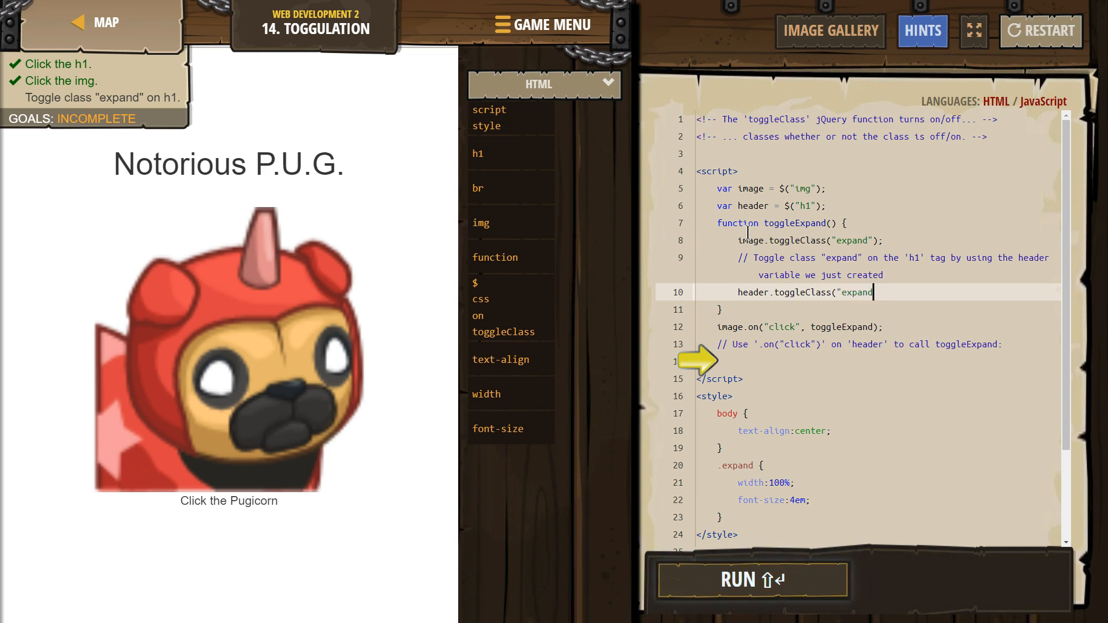
pyautogui.write('");')
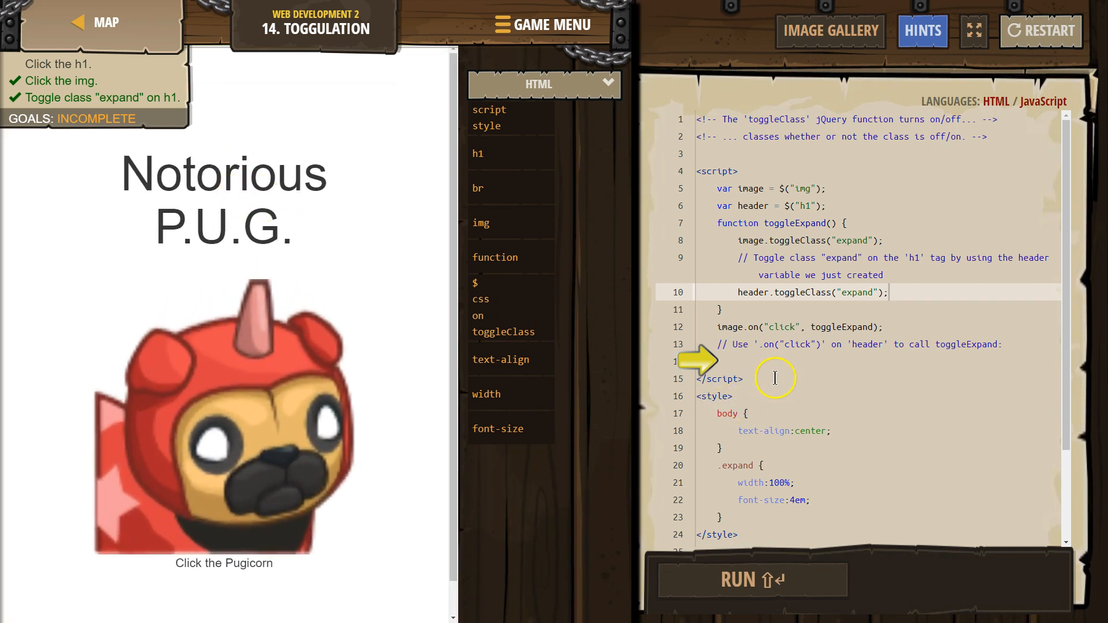
pyautogui.moveTo(770, 353)
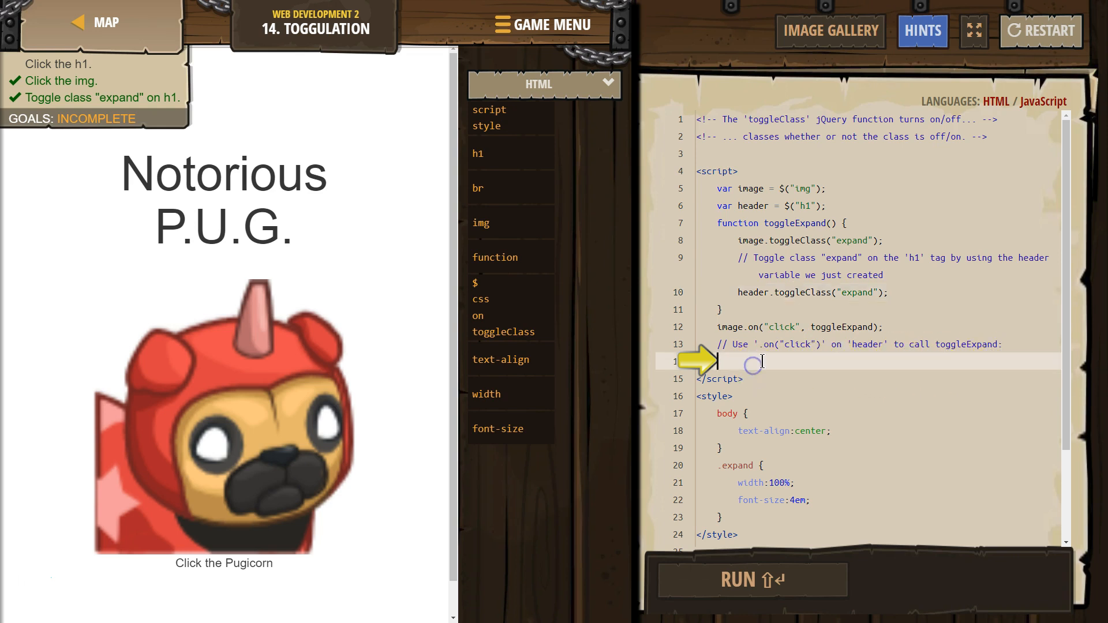
# - Write header.on("click", toggleExpand); on line 14 and run the updated code
pyautogui.write('heade')
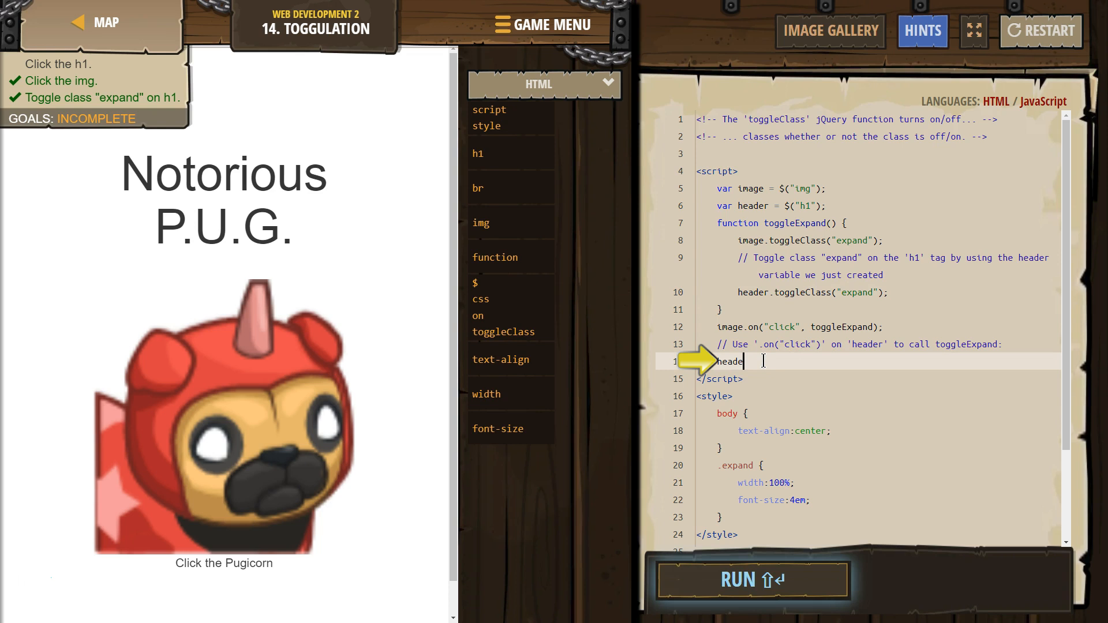
pyautogui.write('r.on')
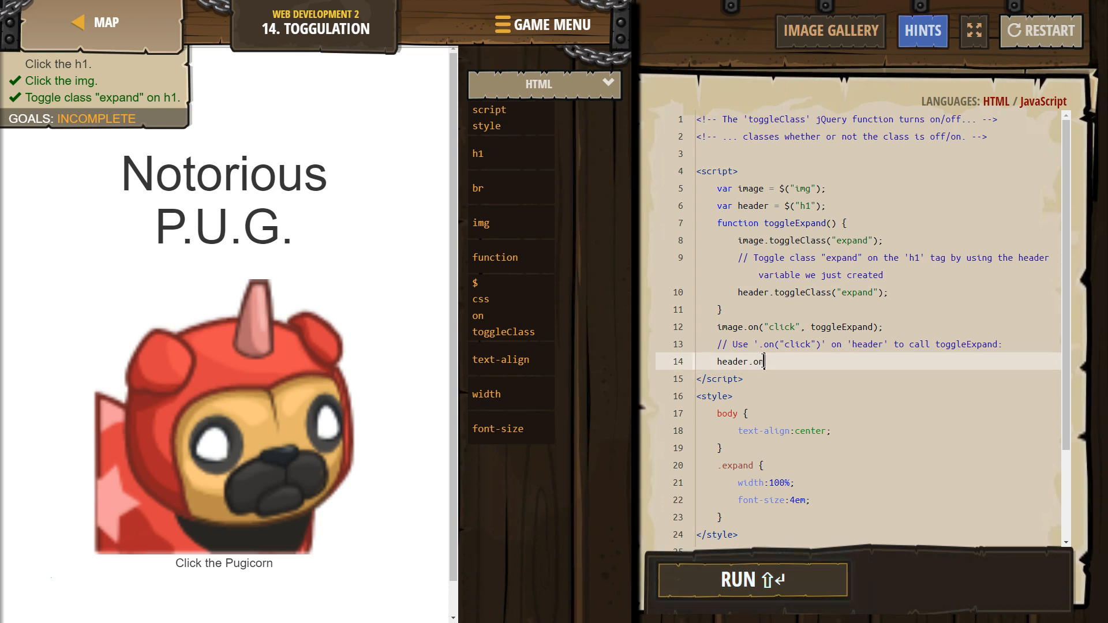
pyautogui.write('("')
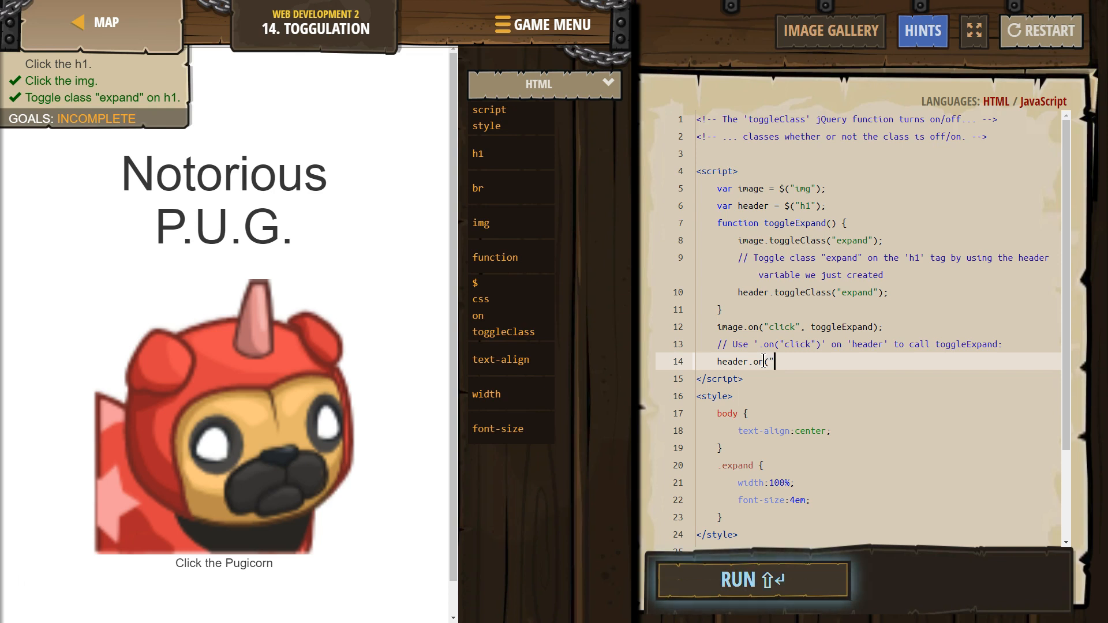
pyautogui.write('click')
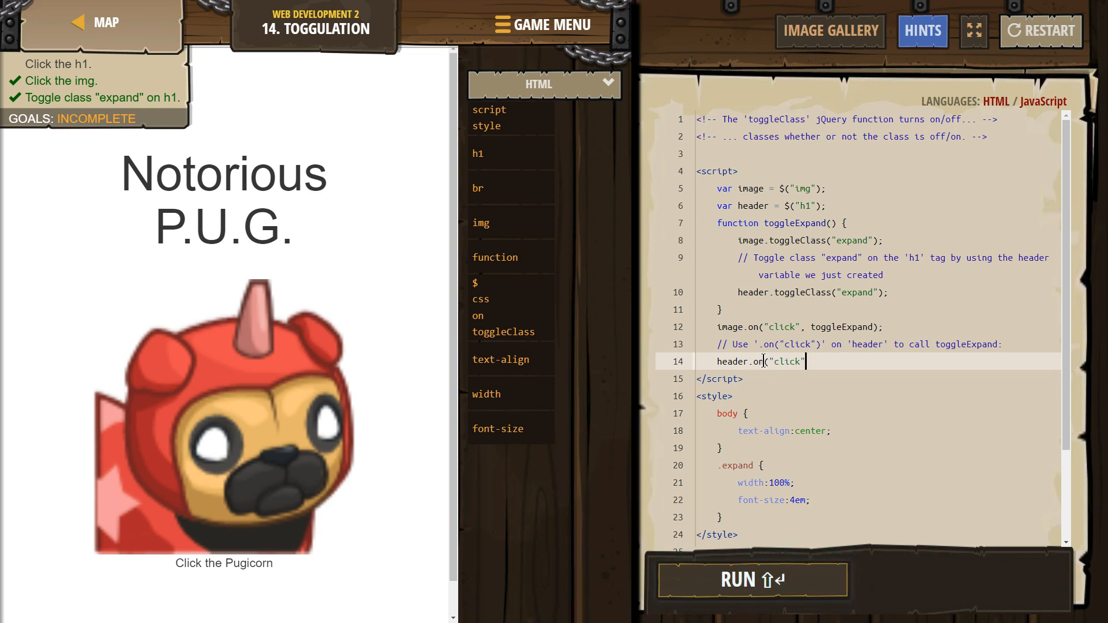
pyautogui.write(', toggleE')
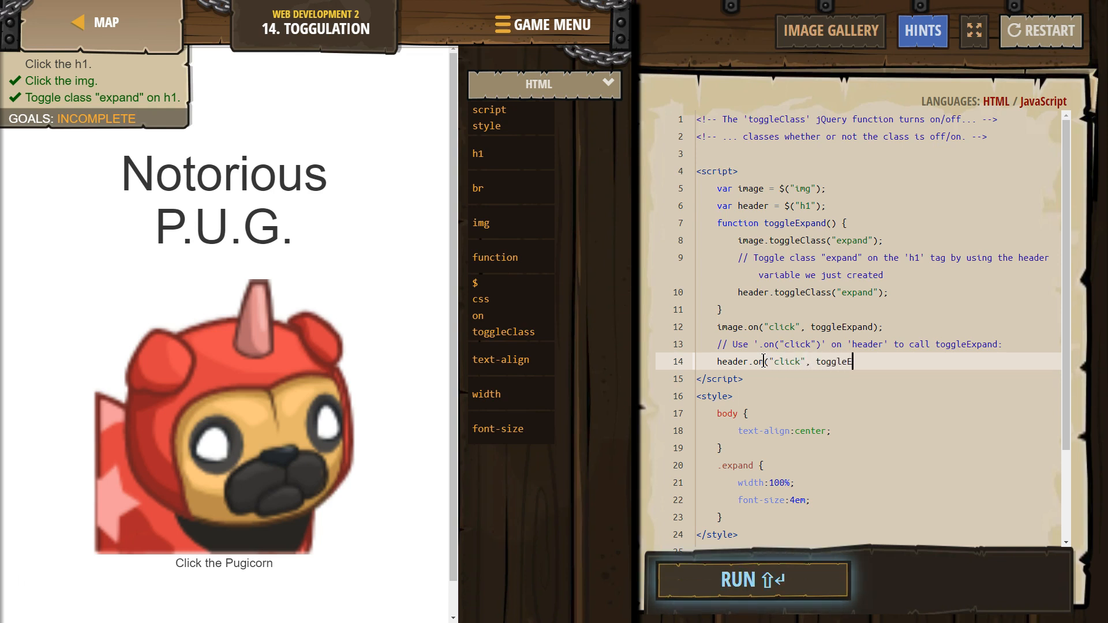
pyautogui.write('xpand);')
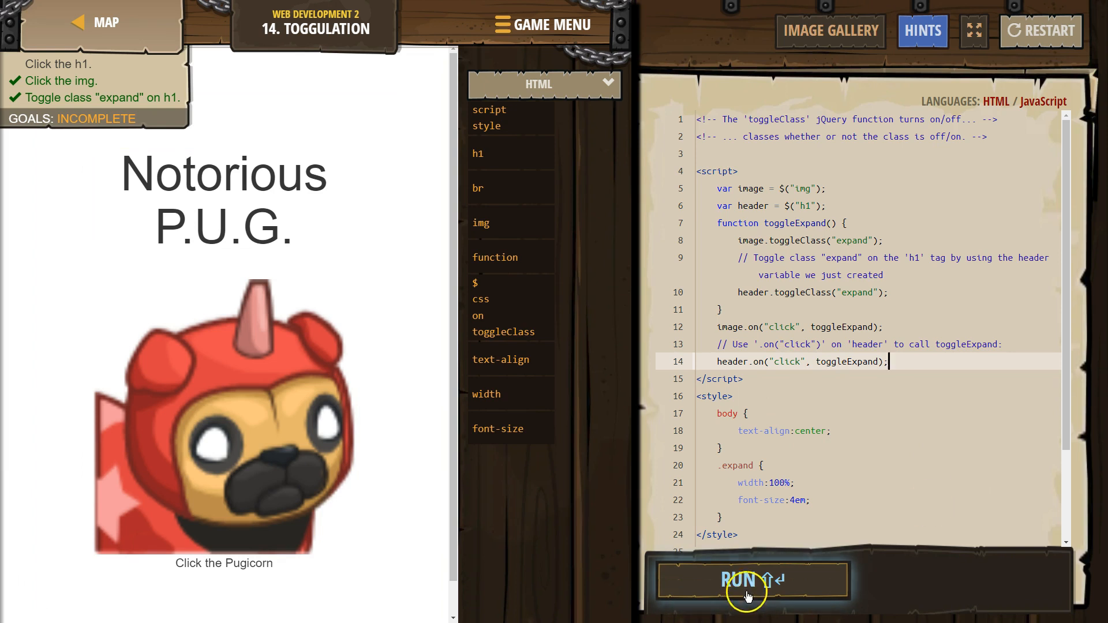
pyautogui.click(751, 581)
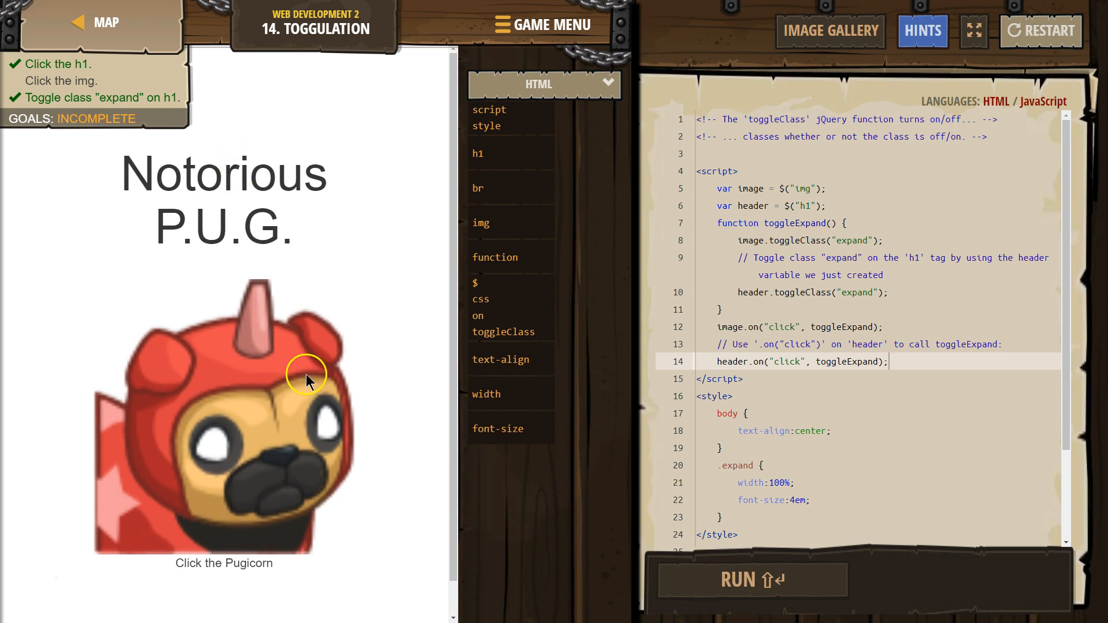
# - Toggle the pug image shrunken and back to expanded in the preview until all goals show success
pyautogui.click(304, 374)
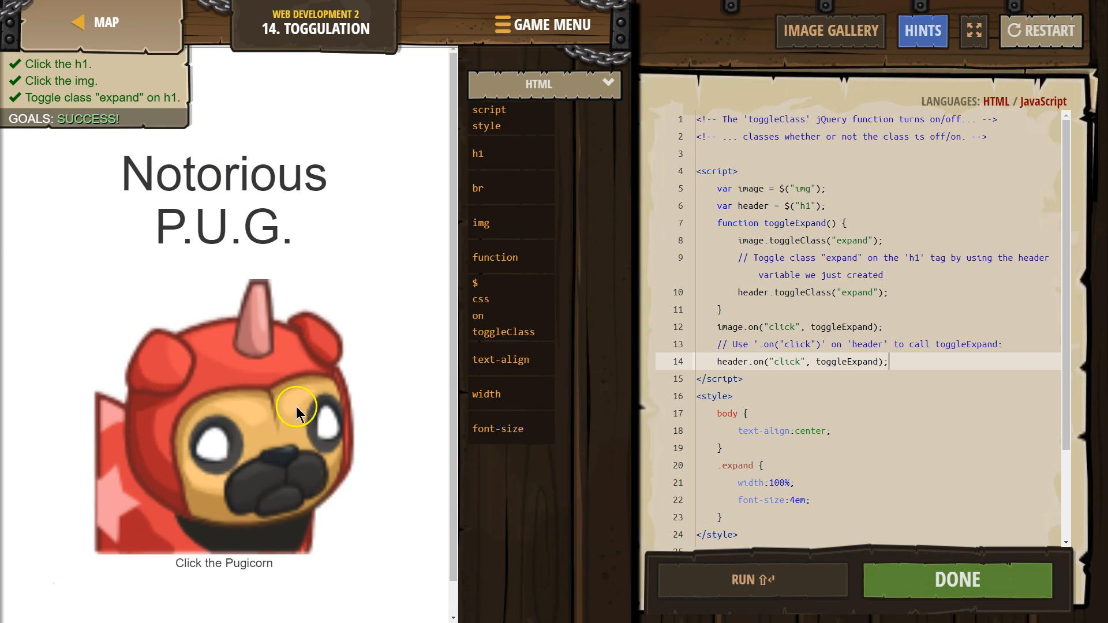
pyautogui.moveTo(742, 361)
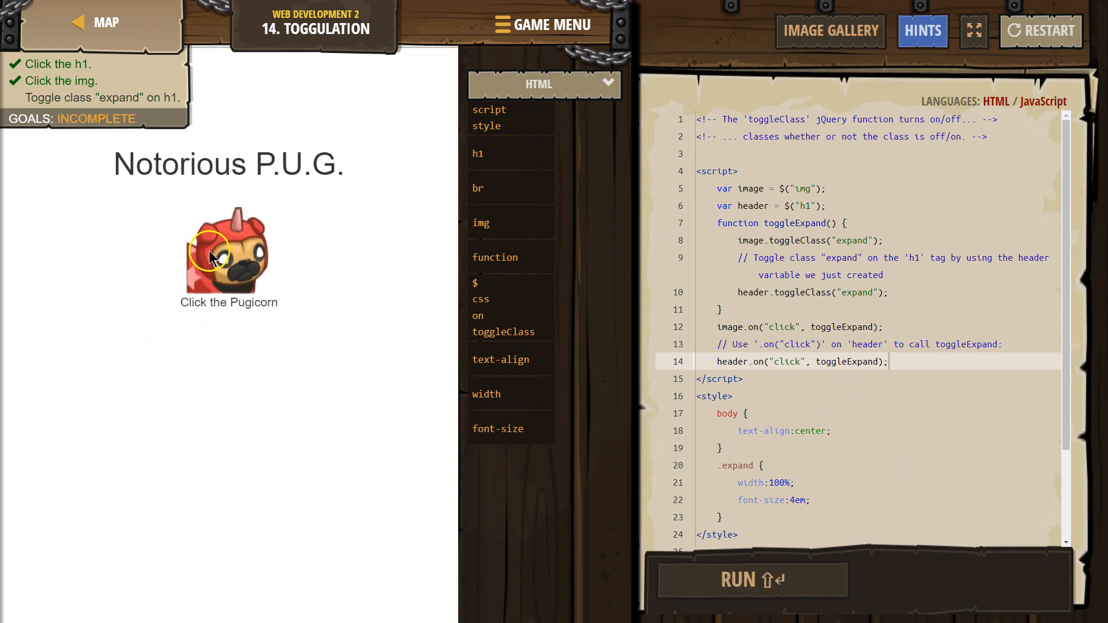
pyautogui.click(227, 254)
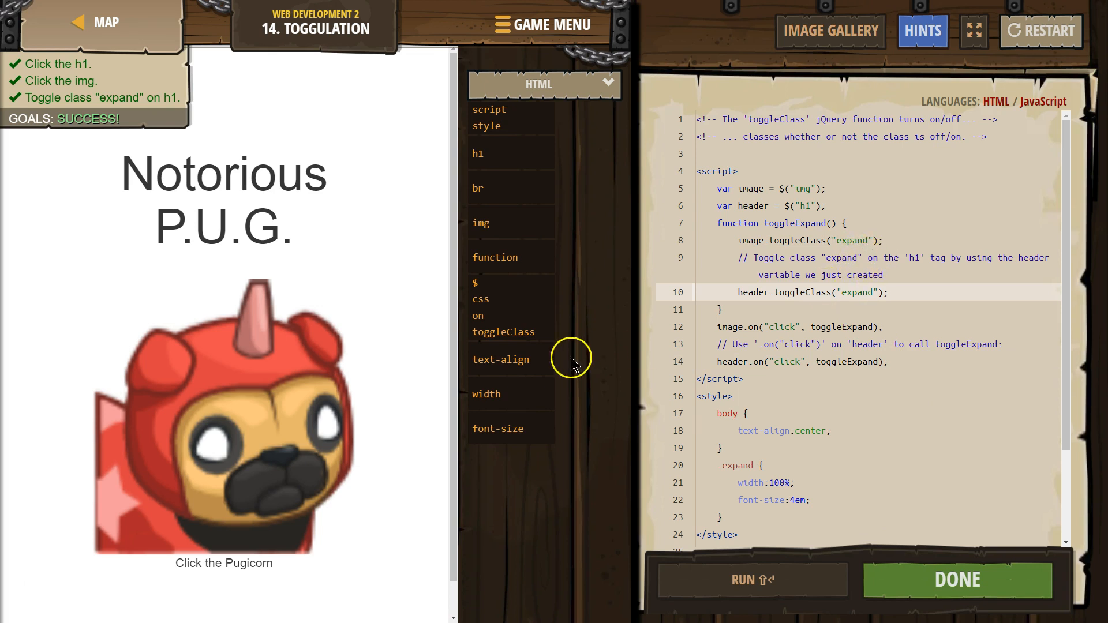
pyautogui.scroll(-3)
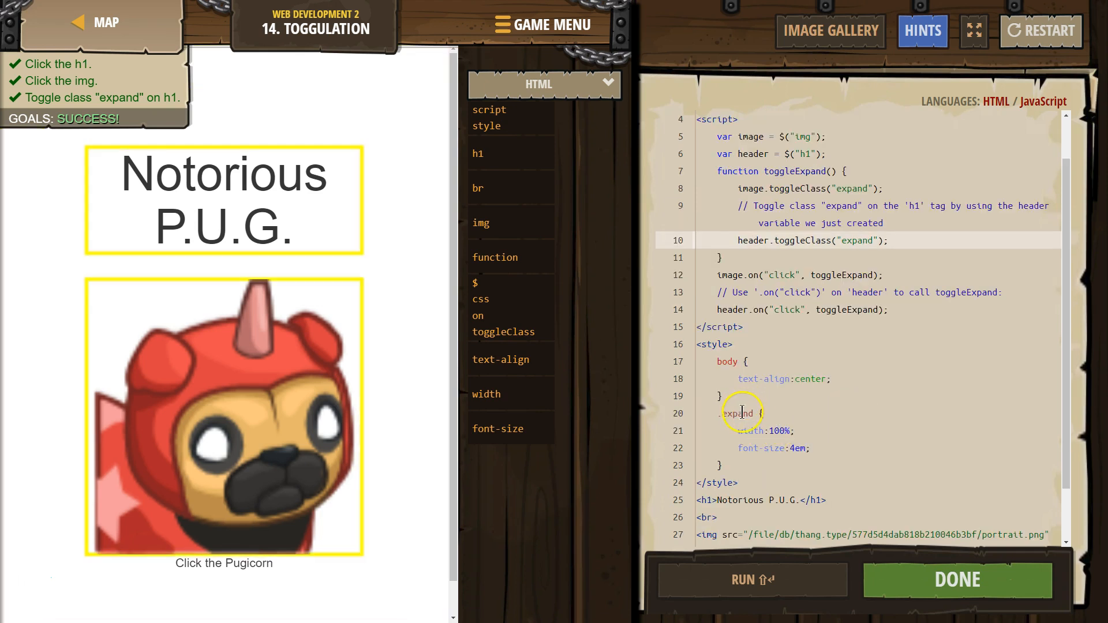
pyautogui.doubleClick(737, 413)
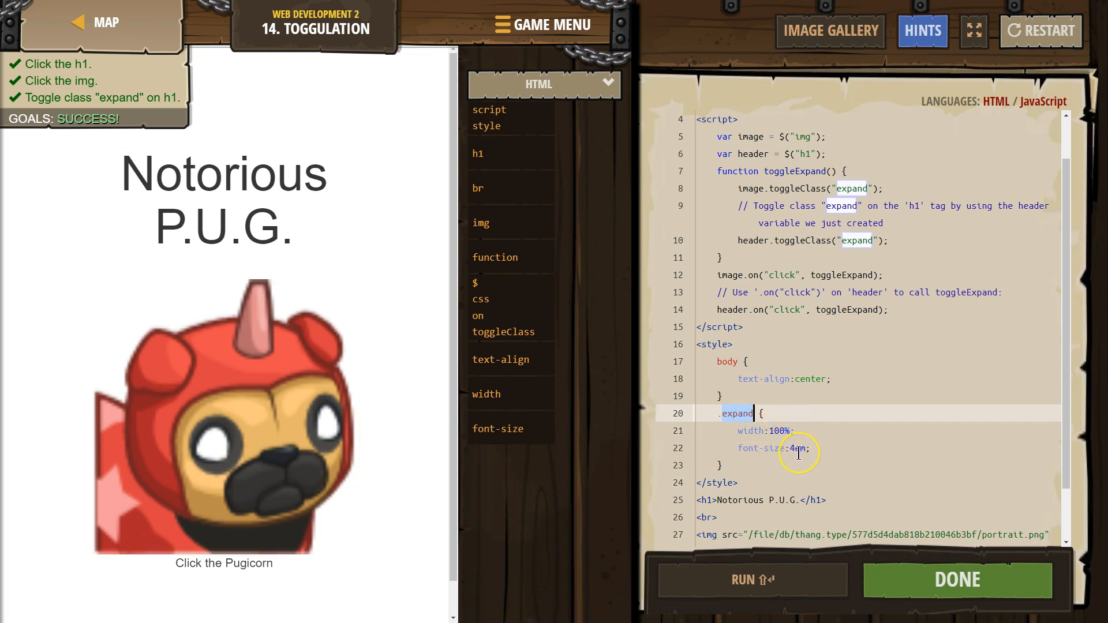
pyautogui.moveTo(830, 417)
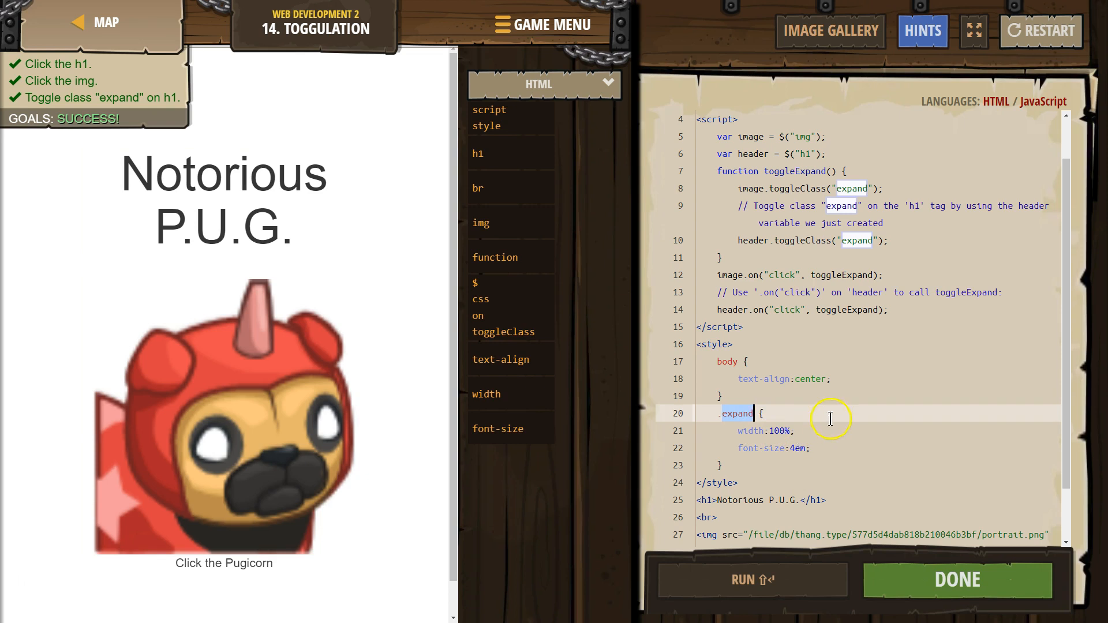
pyautogui.moveTo(808, 161)
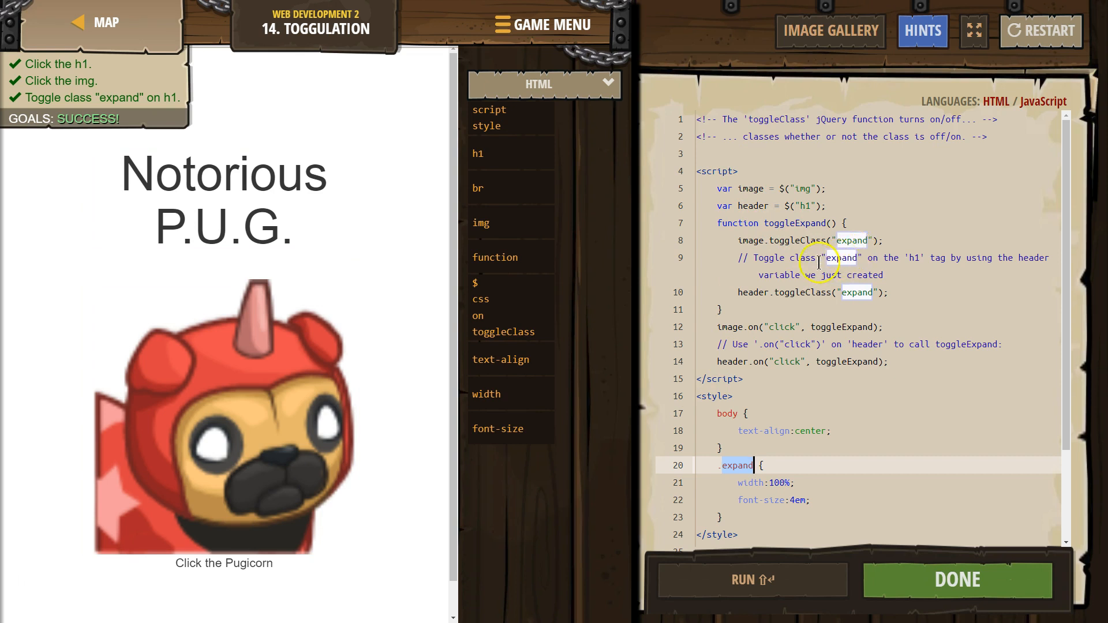
pyautogui.click(222, 417)
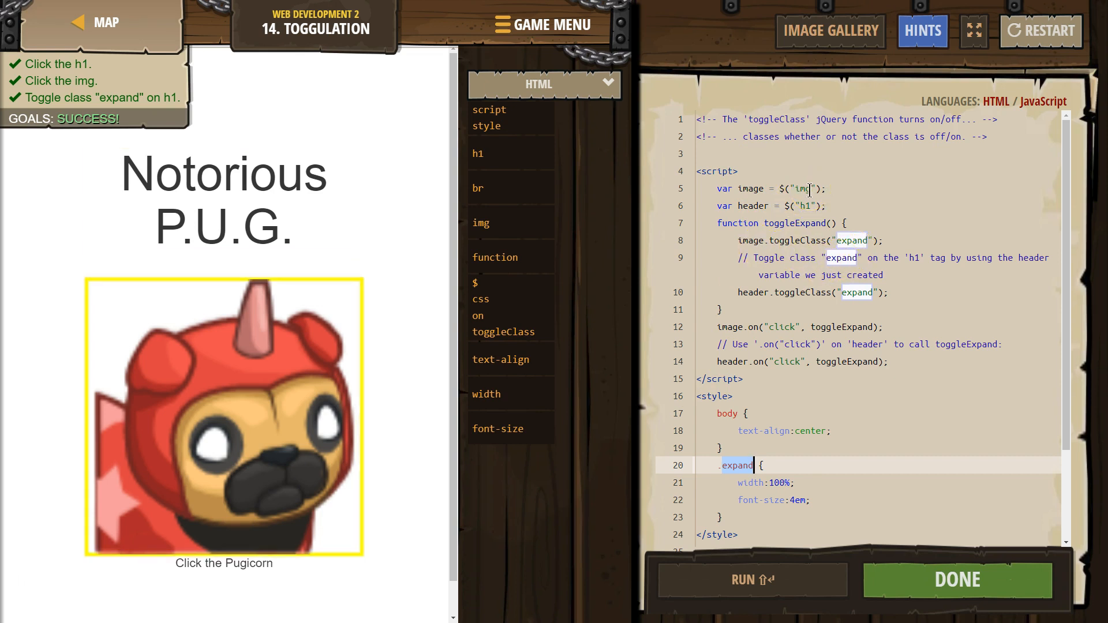
pyautogui.scroll(-3)
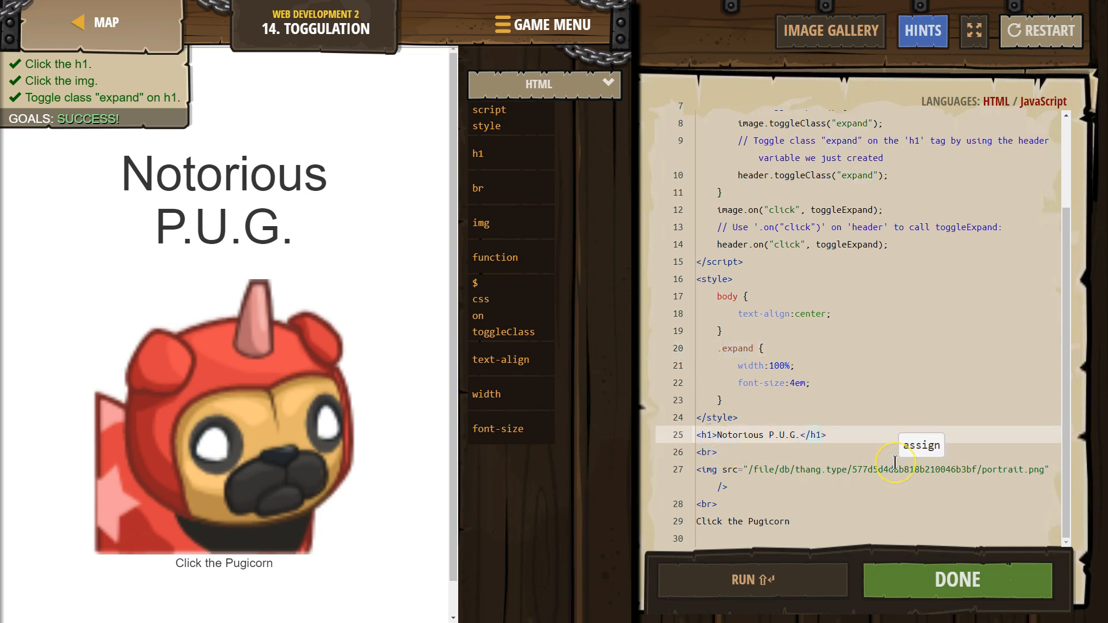
# - Add class="expand" to the <h1> tag, rerun the code and dismiss the Fix Your Code popup
pyautogui.write('class=')
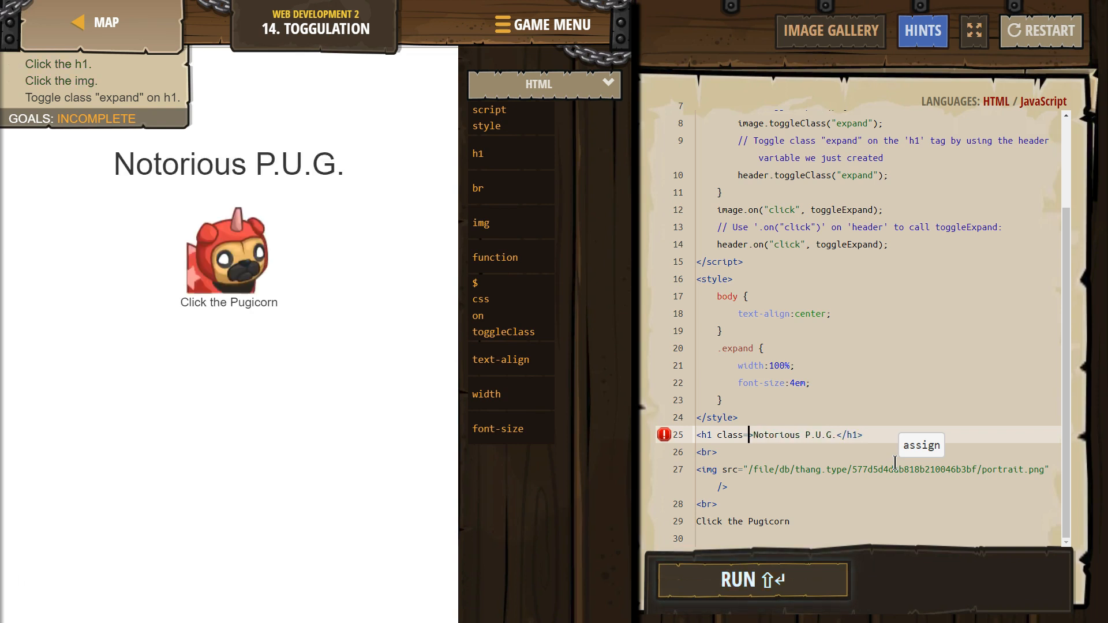
pyautogui.click(751, 579)
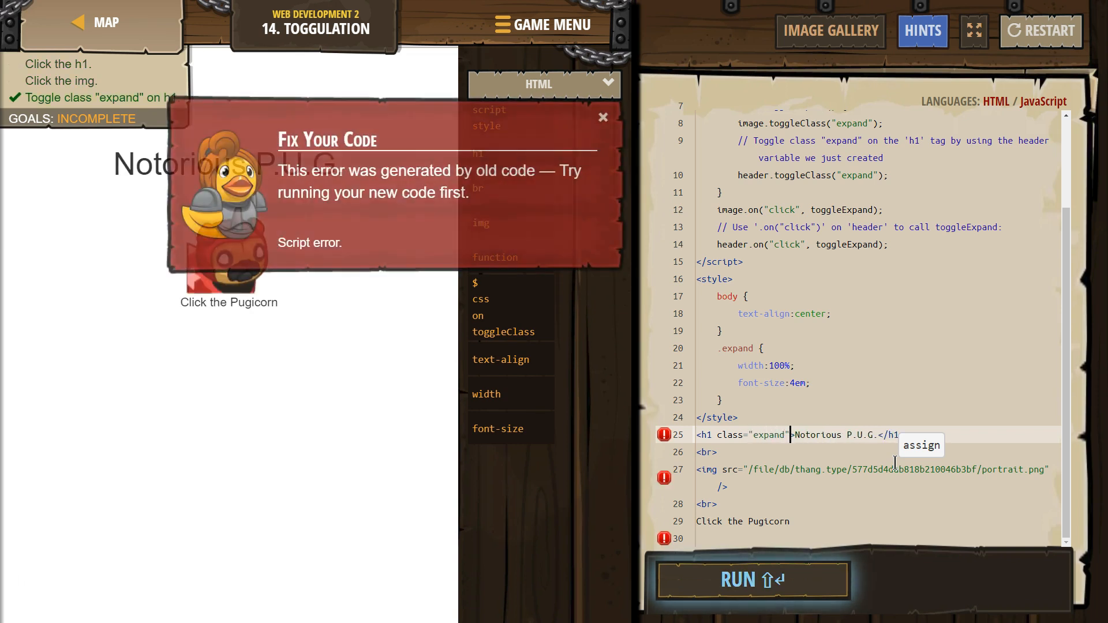
pyautogui.click(602, 116)
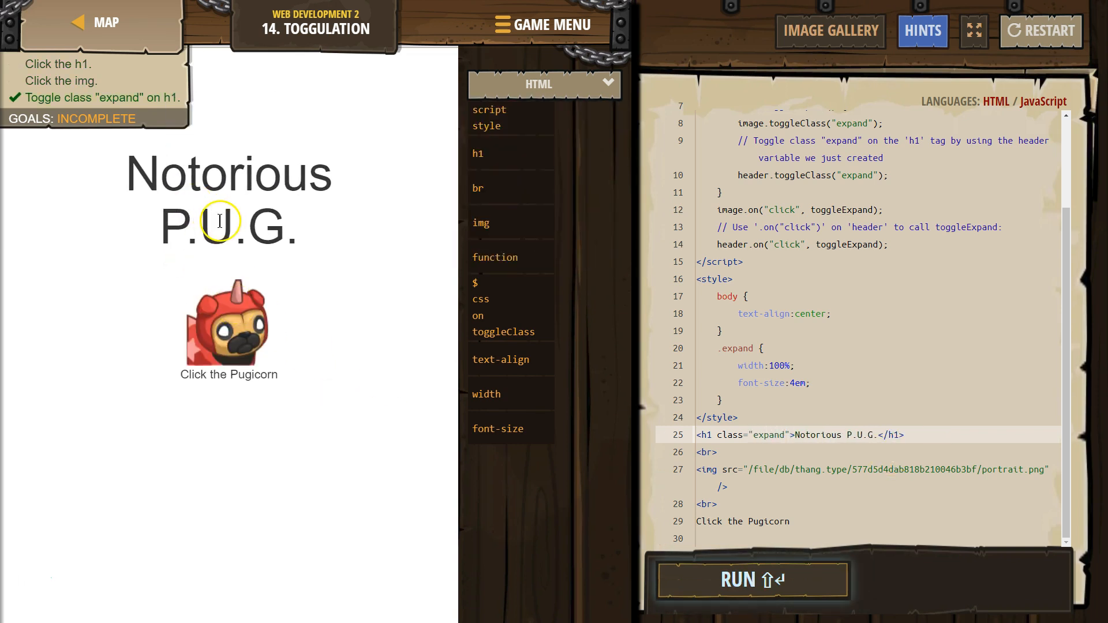
pyautogui.moveTo(755, 347)
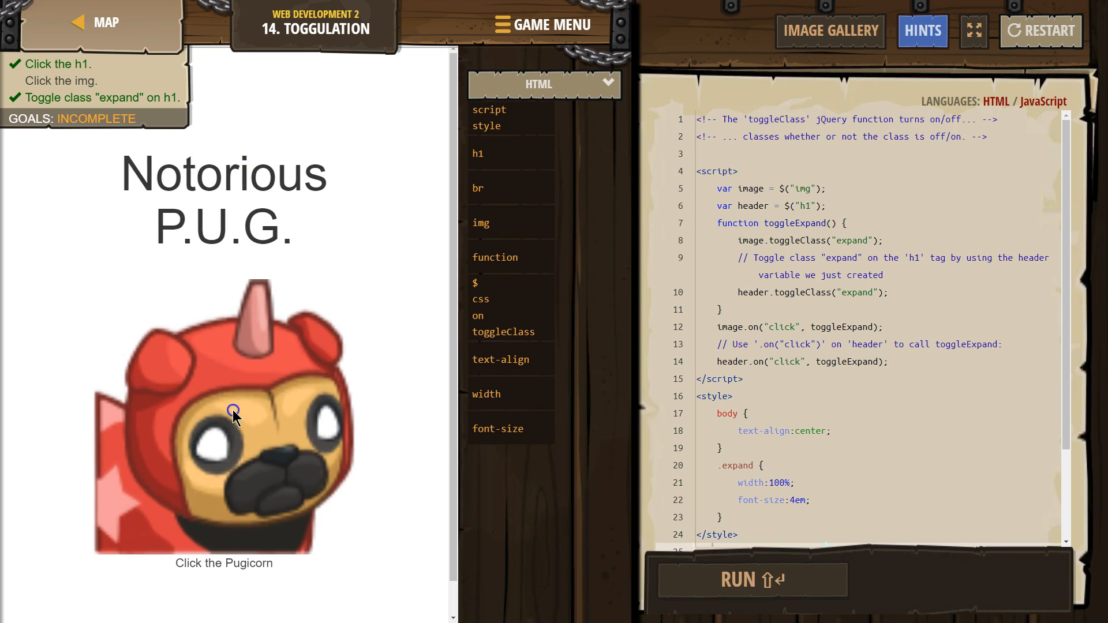
# - Toggle the pug image in the preview so all three goals return to success
pyautogui.click(233, 413)
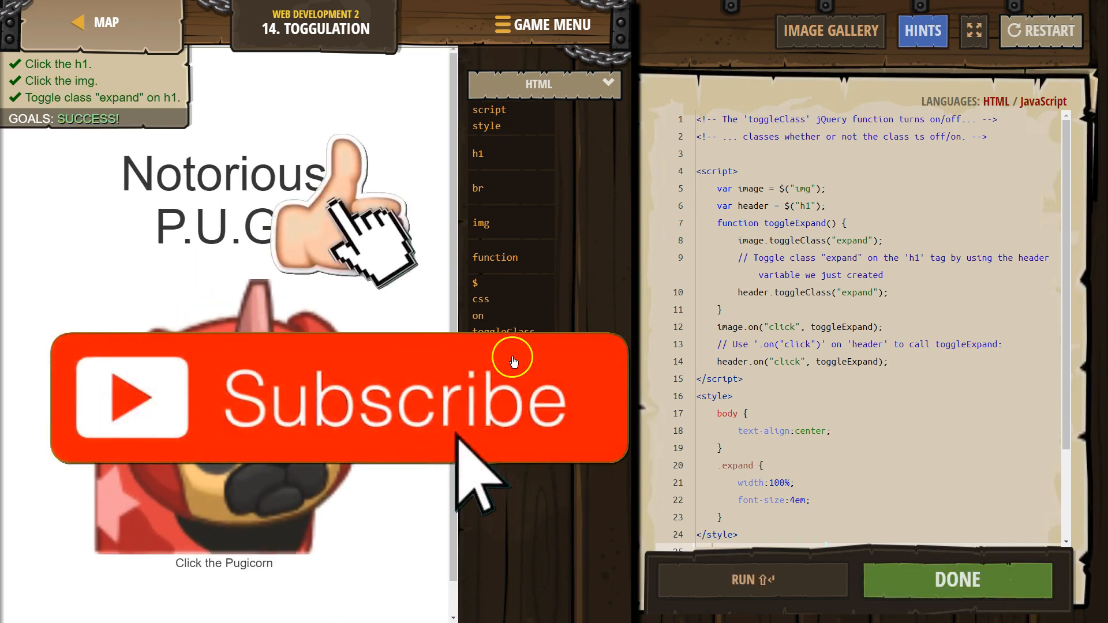
pyautogui.moveTo(1056, 430)
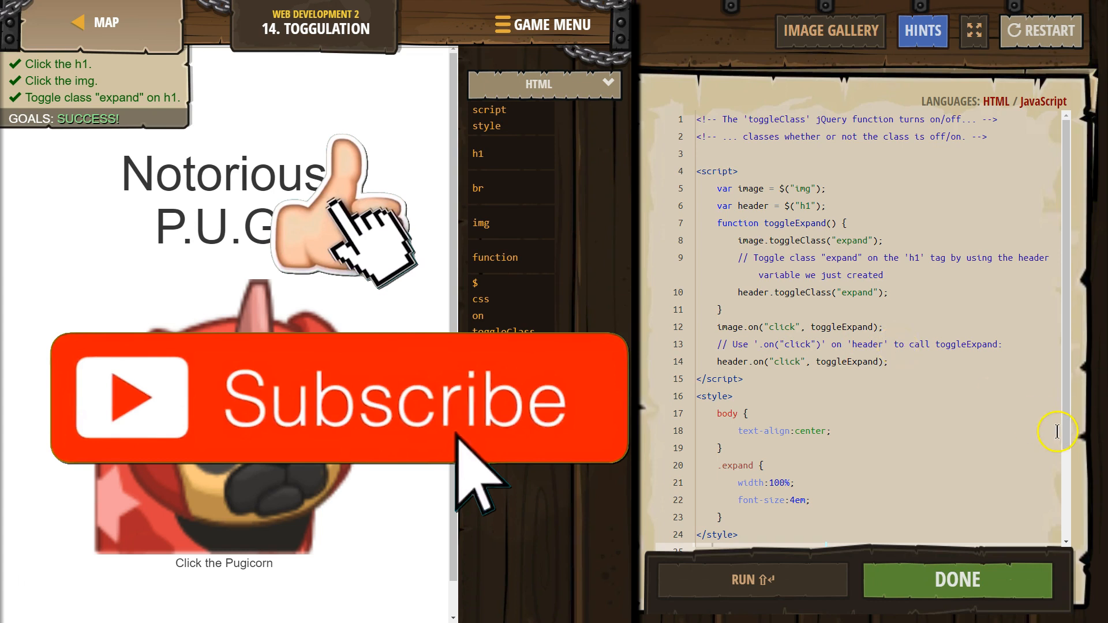